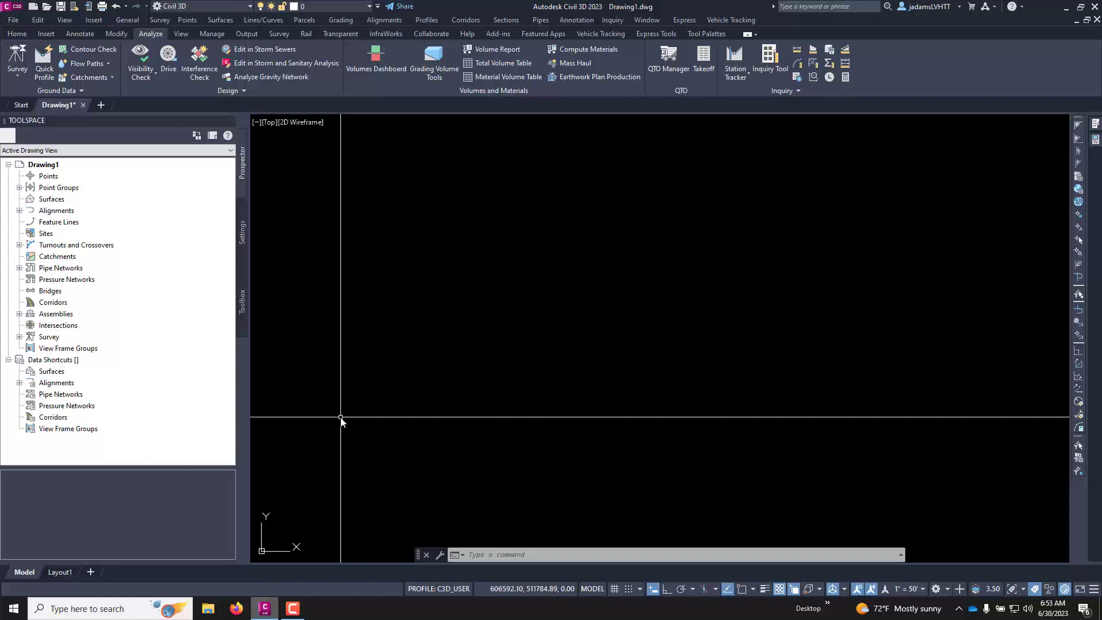
Switch to the Home tab and begin entering a command at the crosshairs
left_click(16, 33)
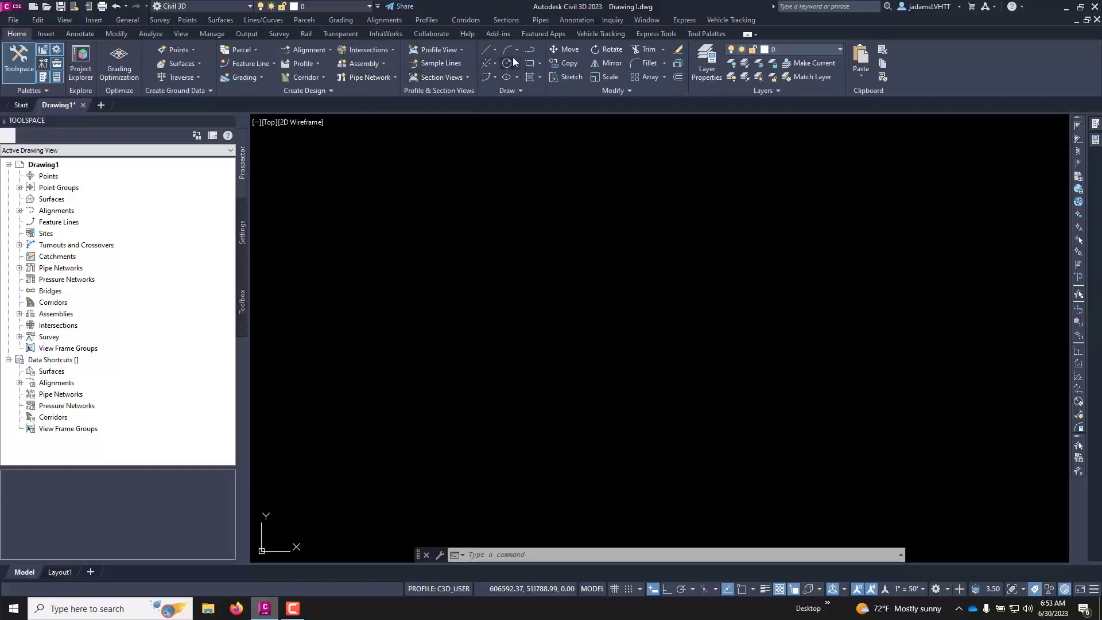
mouse_move(442, 225)
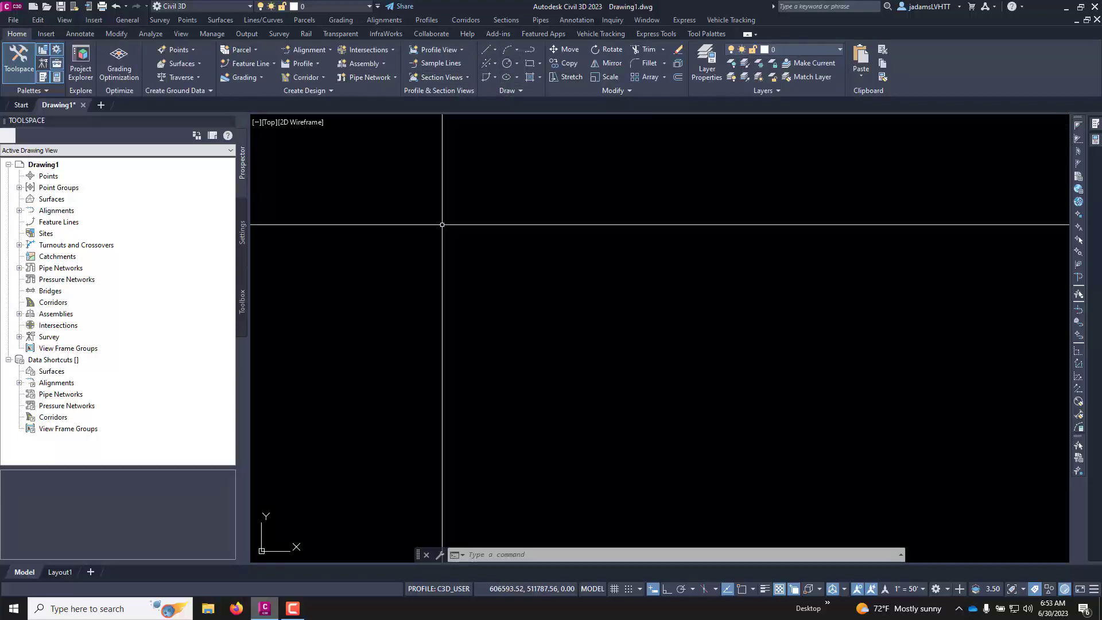
type("M")
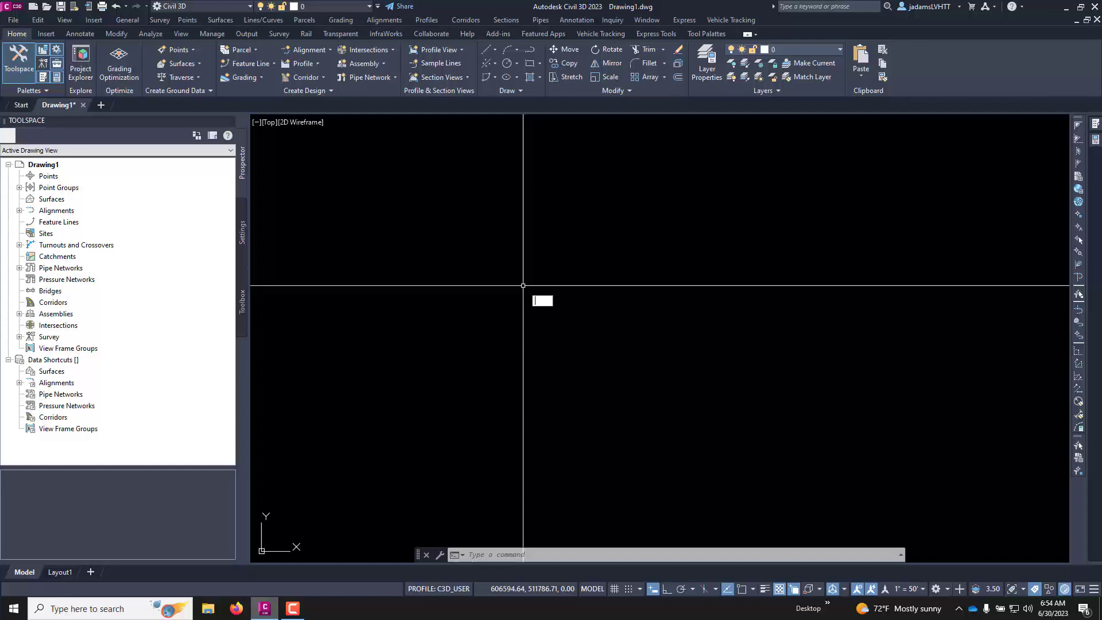
type("CO")
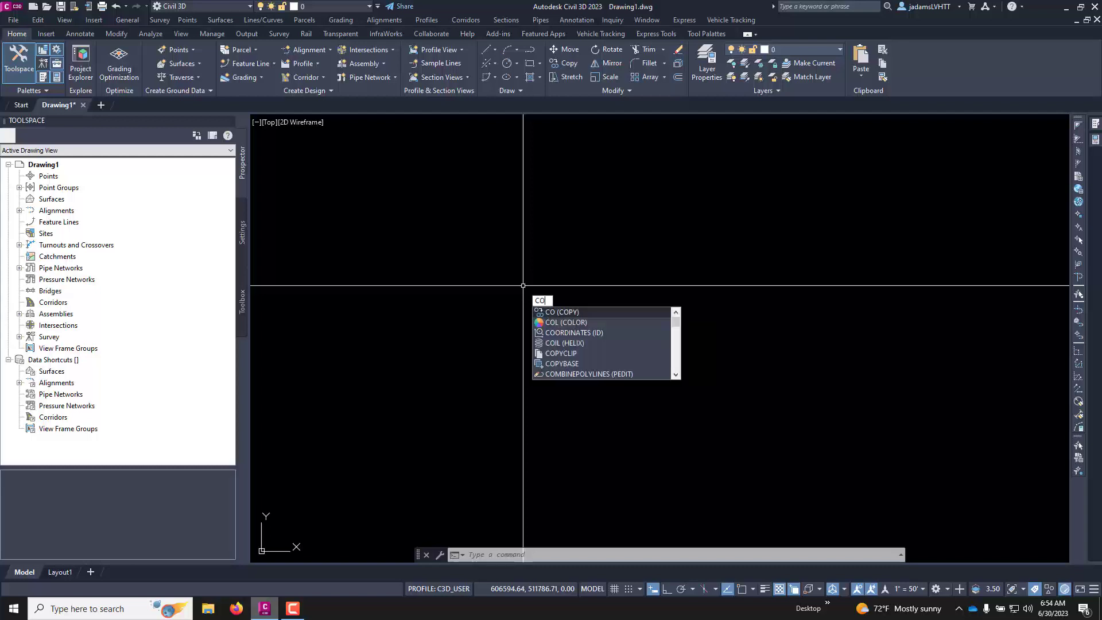
key("backspace")
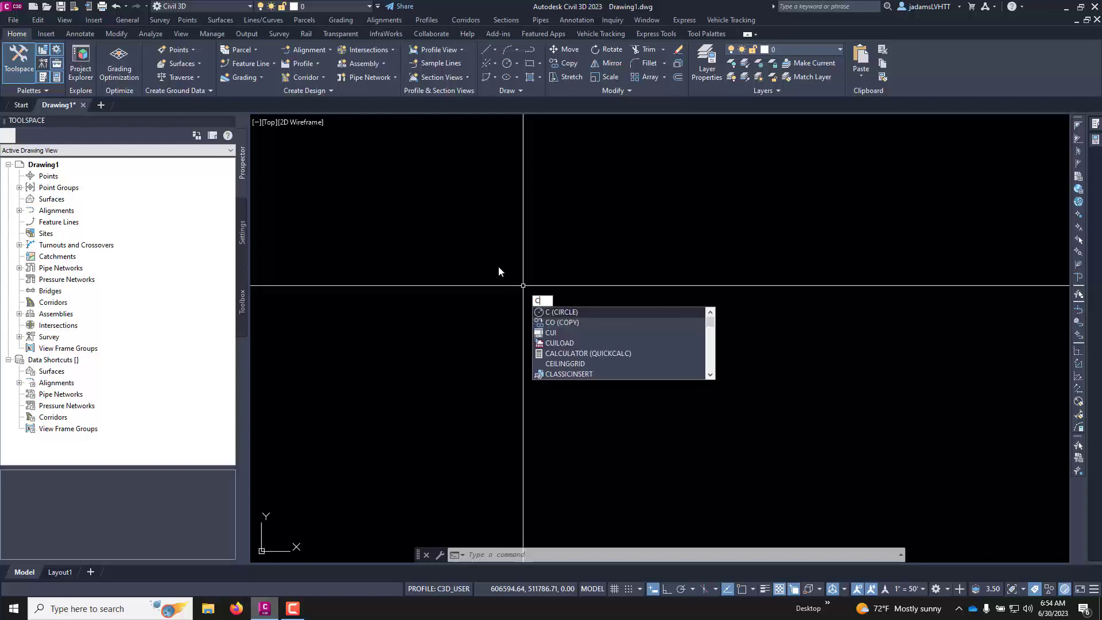
mouse_move(413, 248)
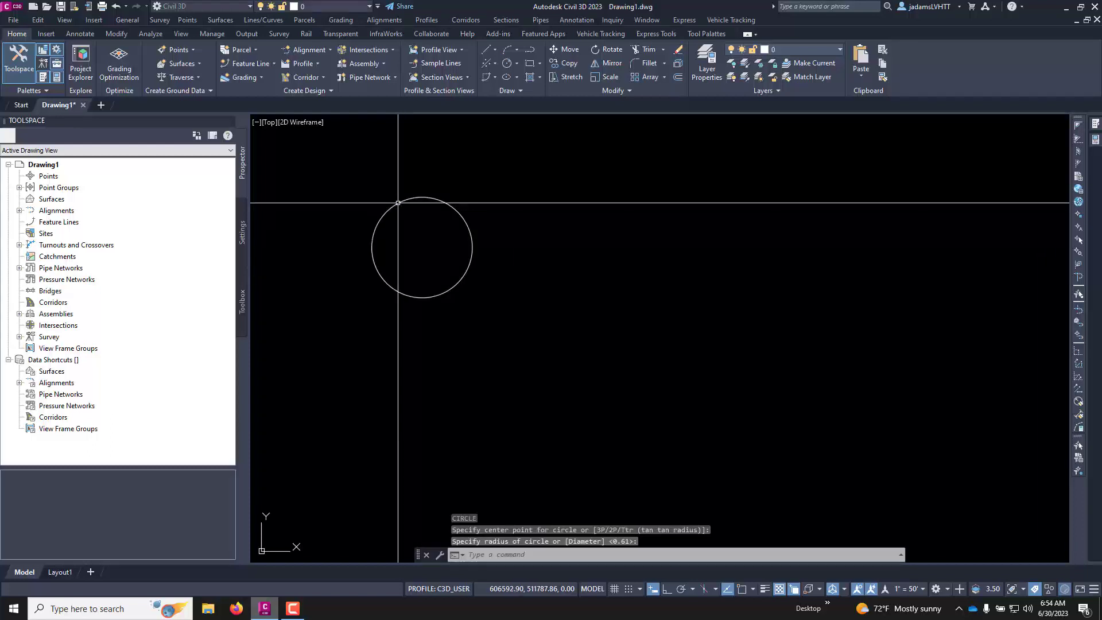
mouse_move(562, 269)
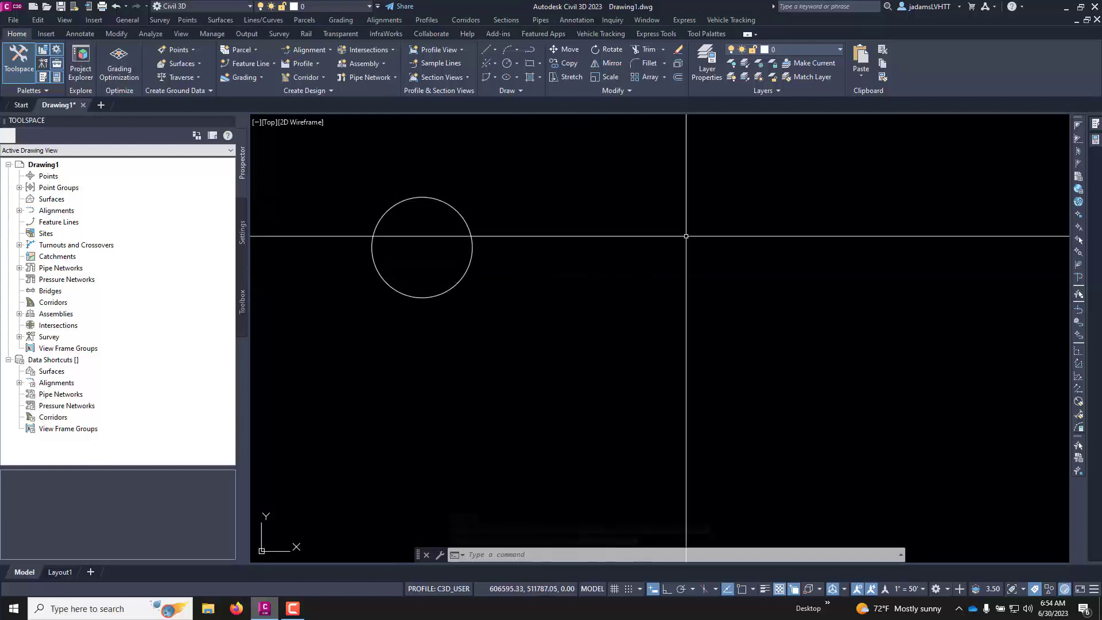
mouse_move(538, 229)
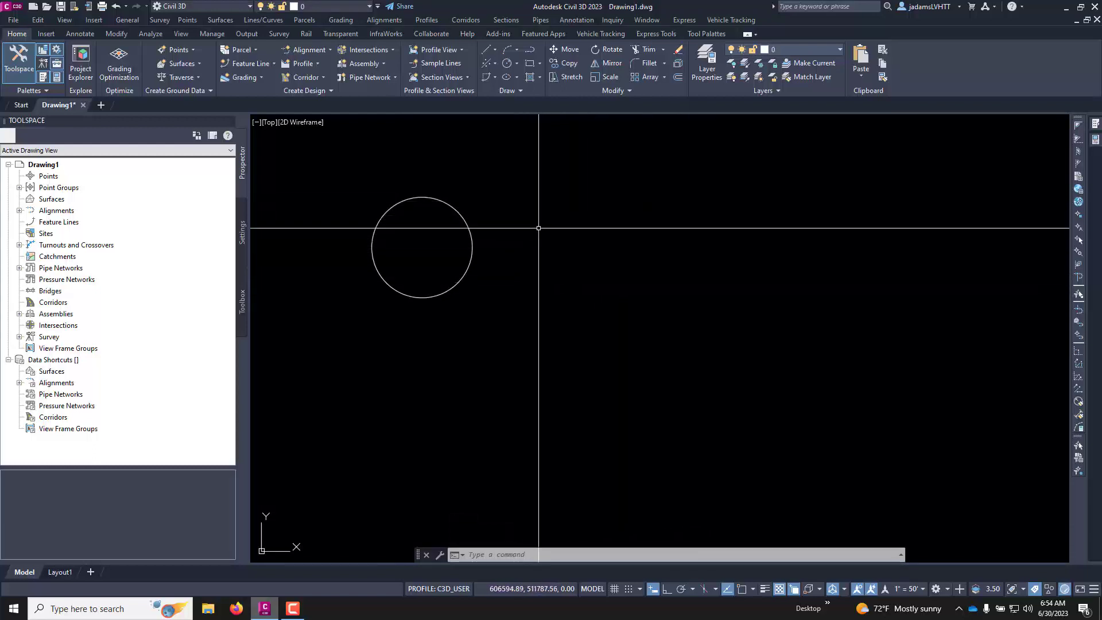
mouse_move(537, 231)
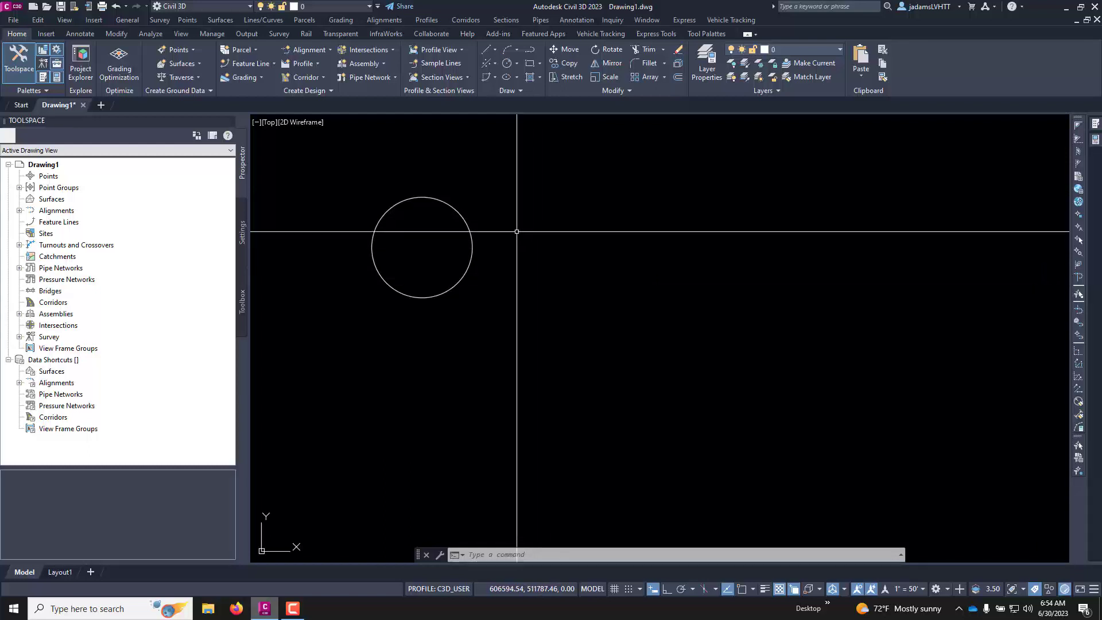
mouse_move(541, 214)
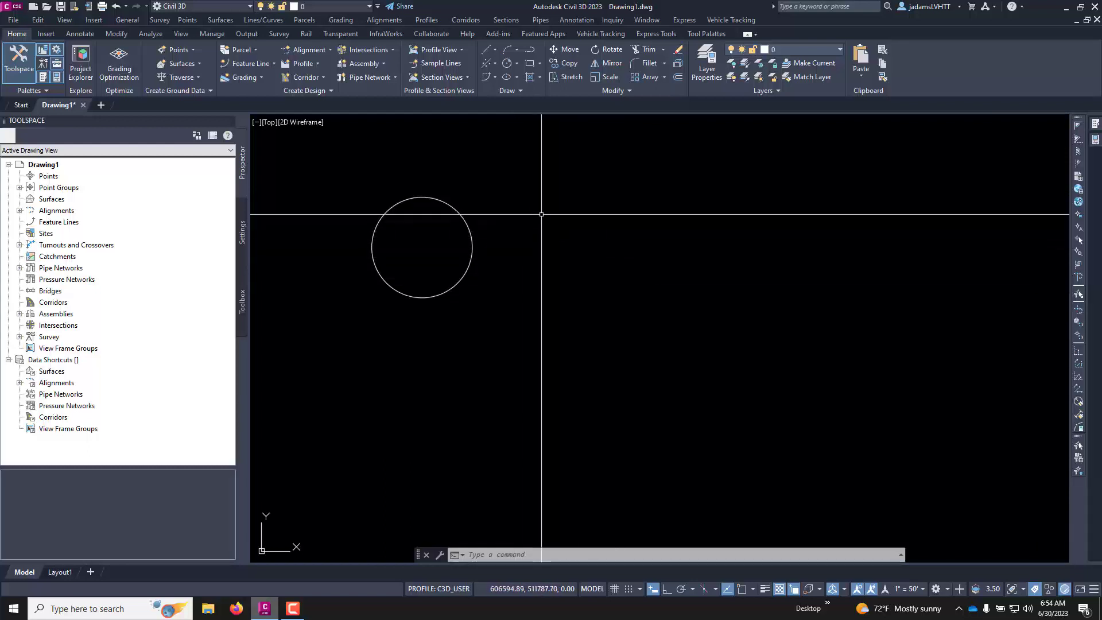
Check the default right-click menu, then copy the circle to its right
right_click(541, 214)
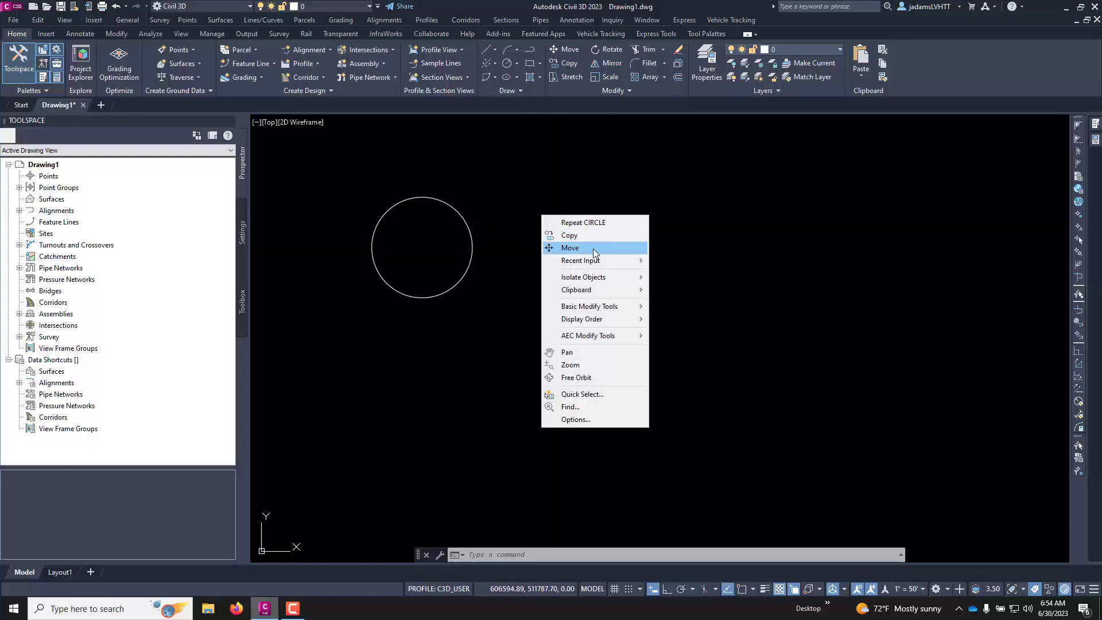
mouse_move(589, 234)
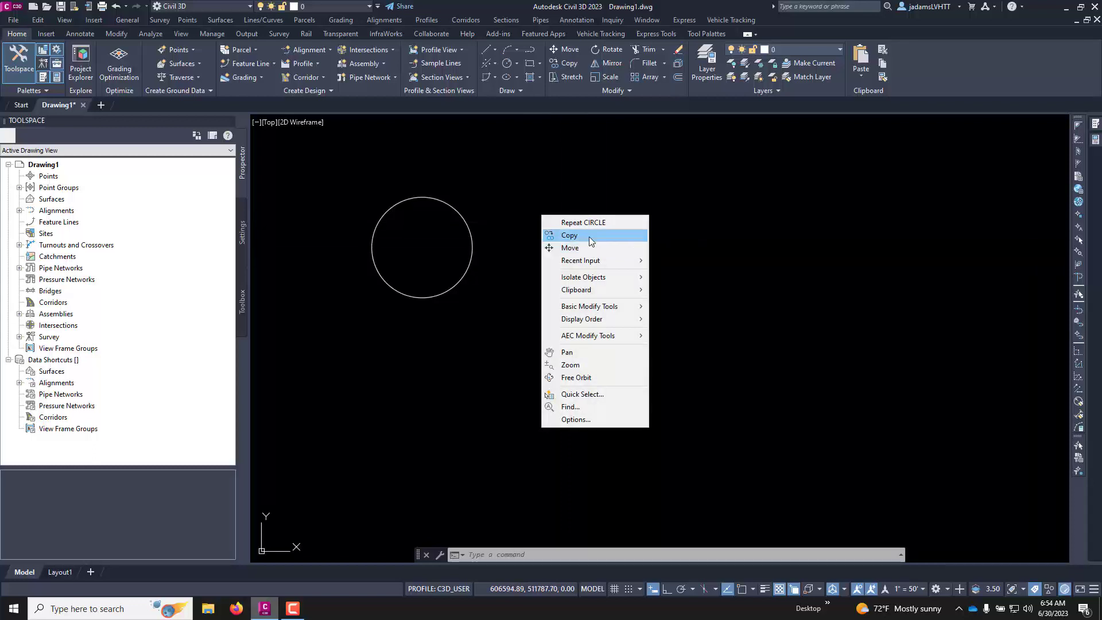
mouse_move(588, 306)
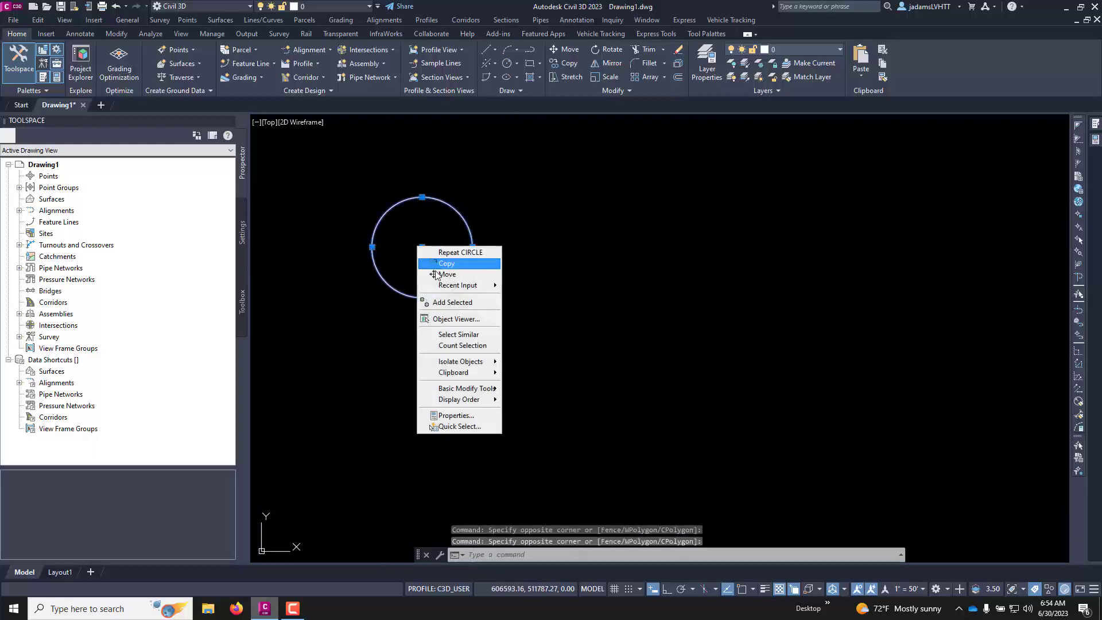
left_click(445, 262)
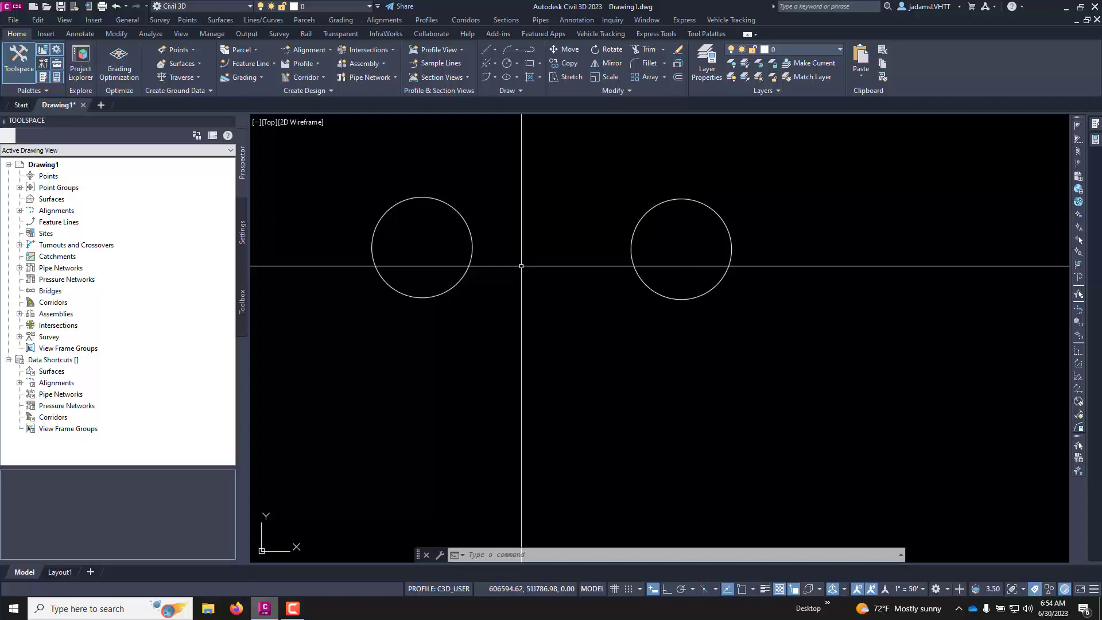
Open CUI, expand Shortcut Menus > Context menu for default mode, and focus the Command List search
type("cui")
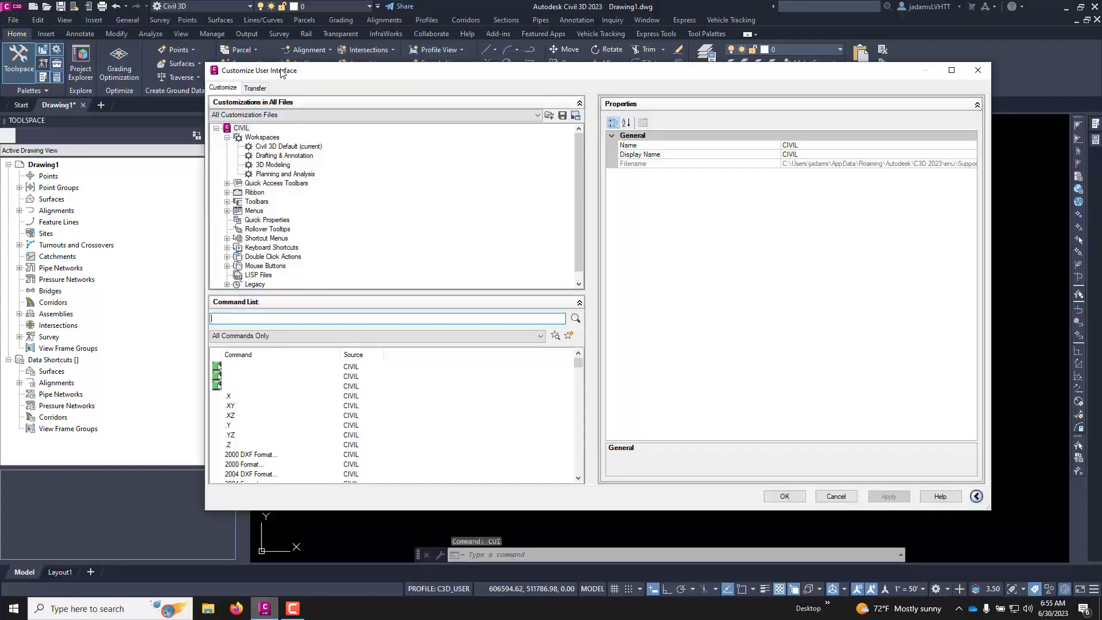
mouse_move(365, 210)
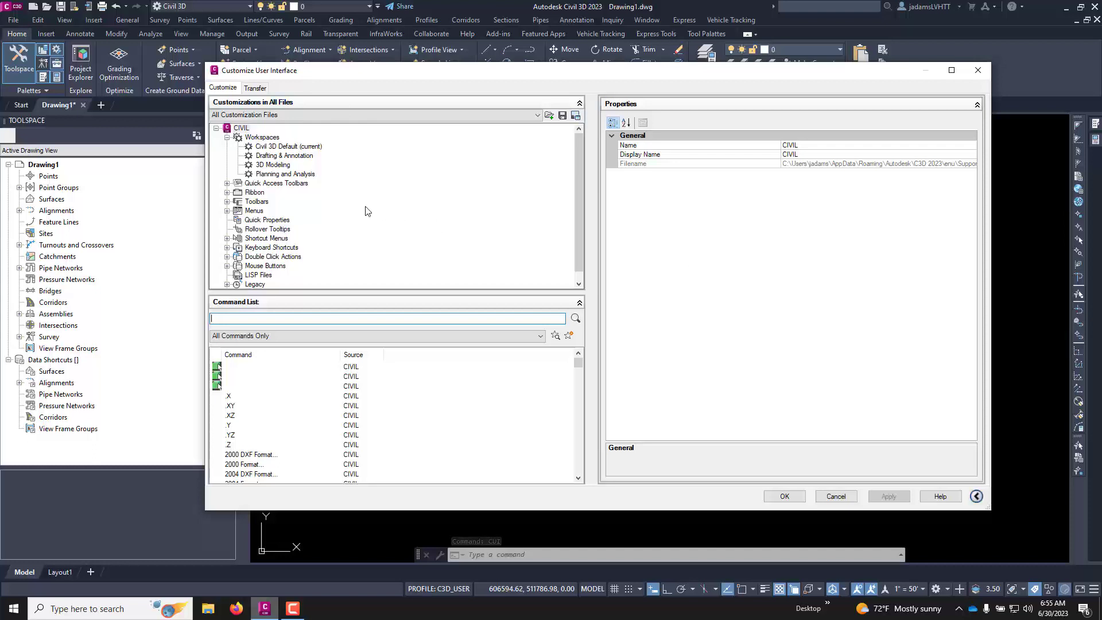
mouse_move(234, 257)
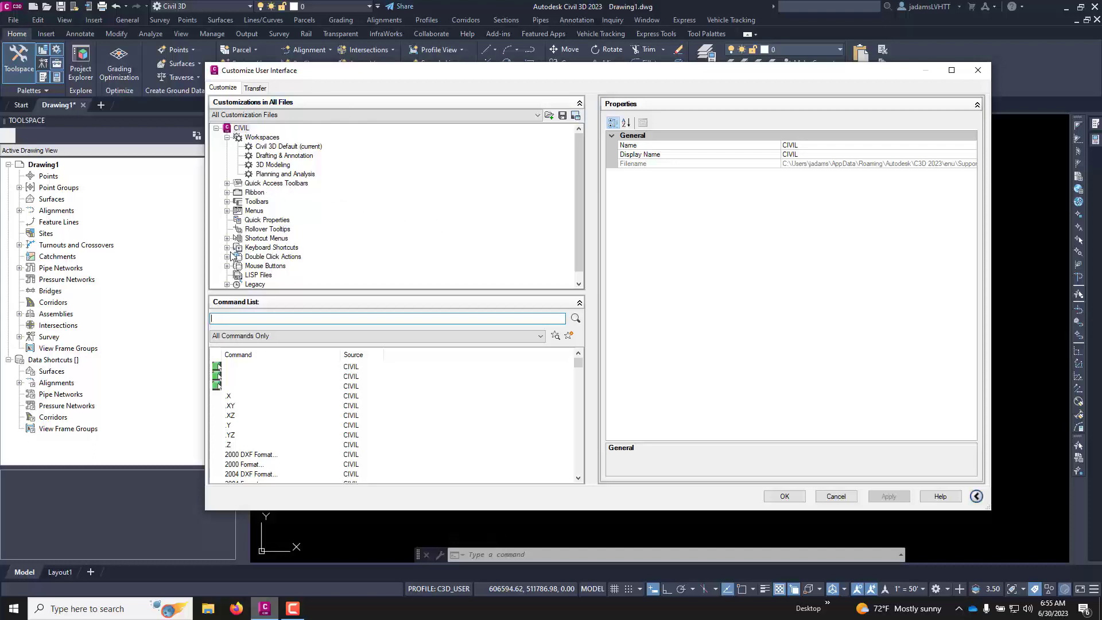
left_click(227, 237)
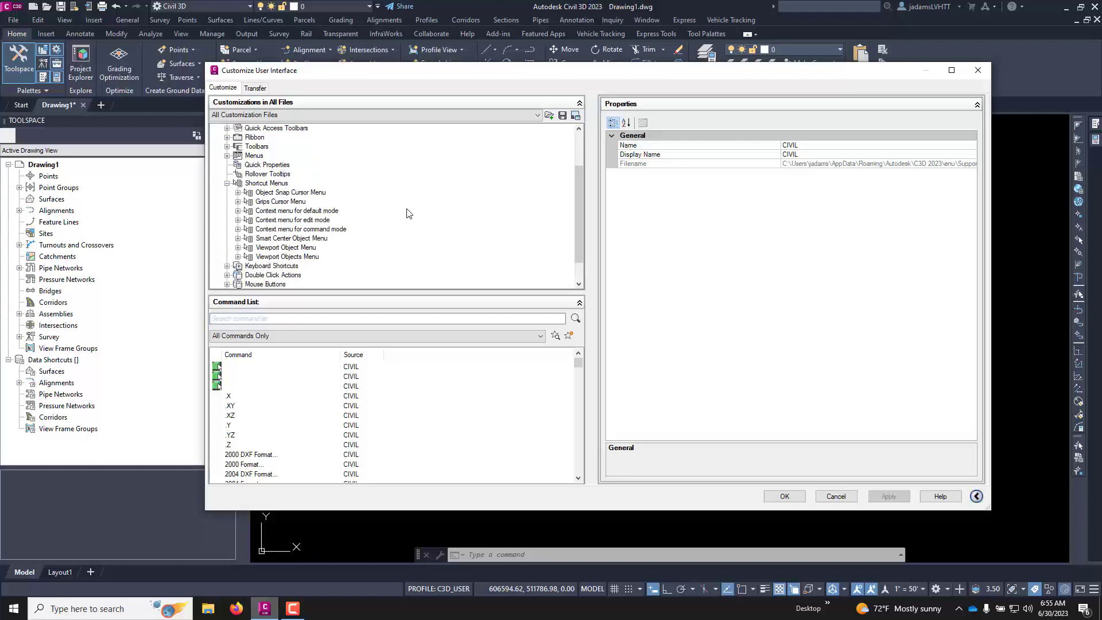
left_click(292, 219)
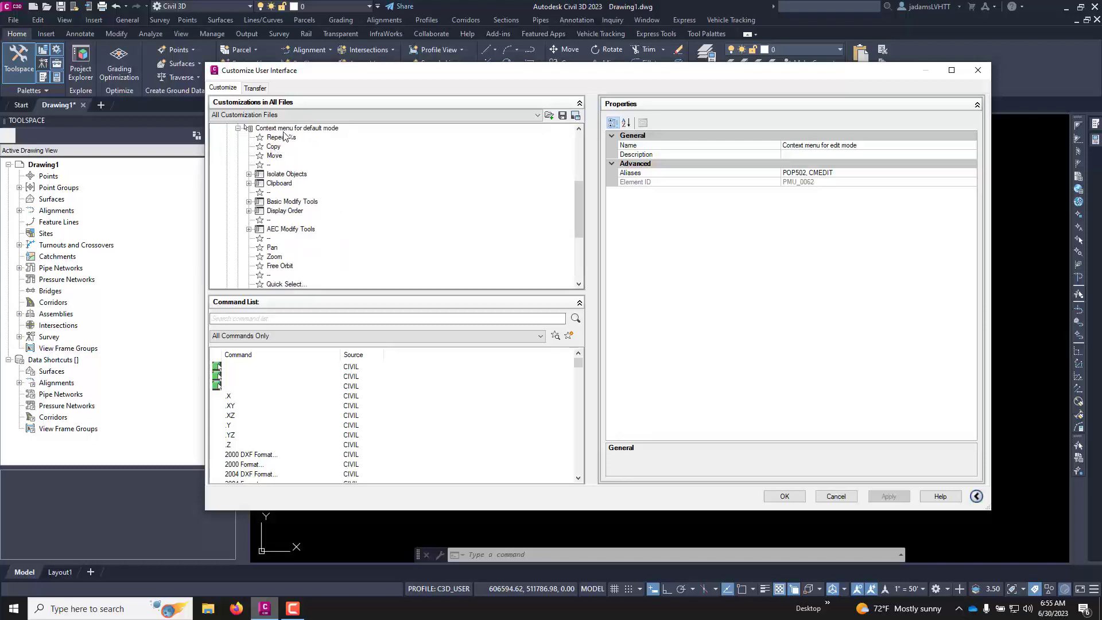
left_click(296, 128)
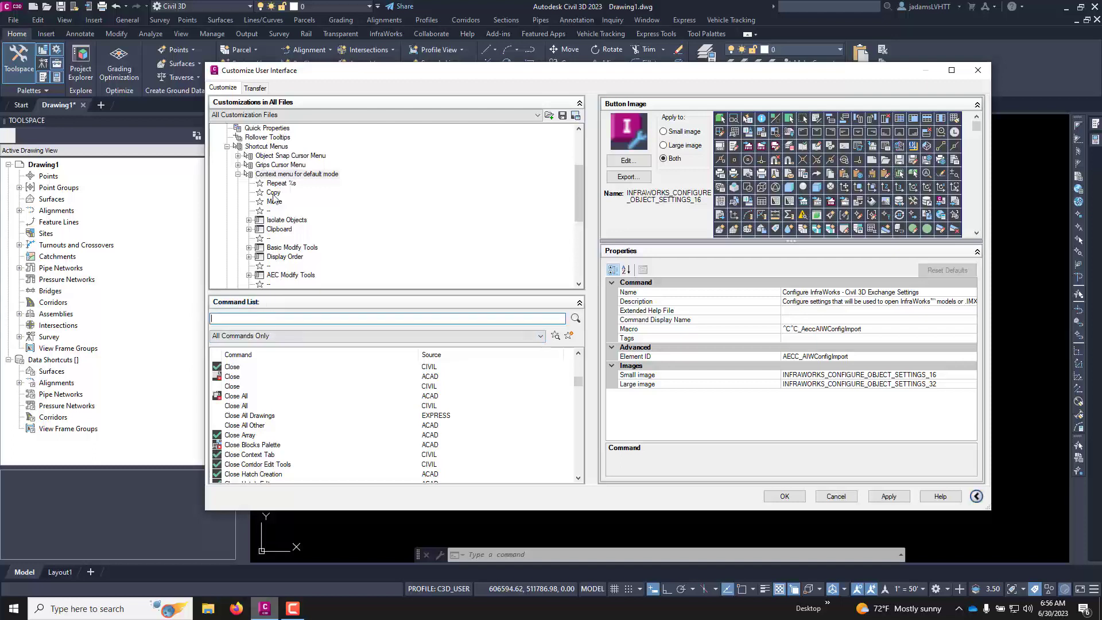
Search the Command List for 'offset' and drag Offset below Move in the default-mode menu
type("d")
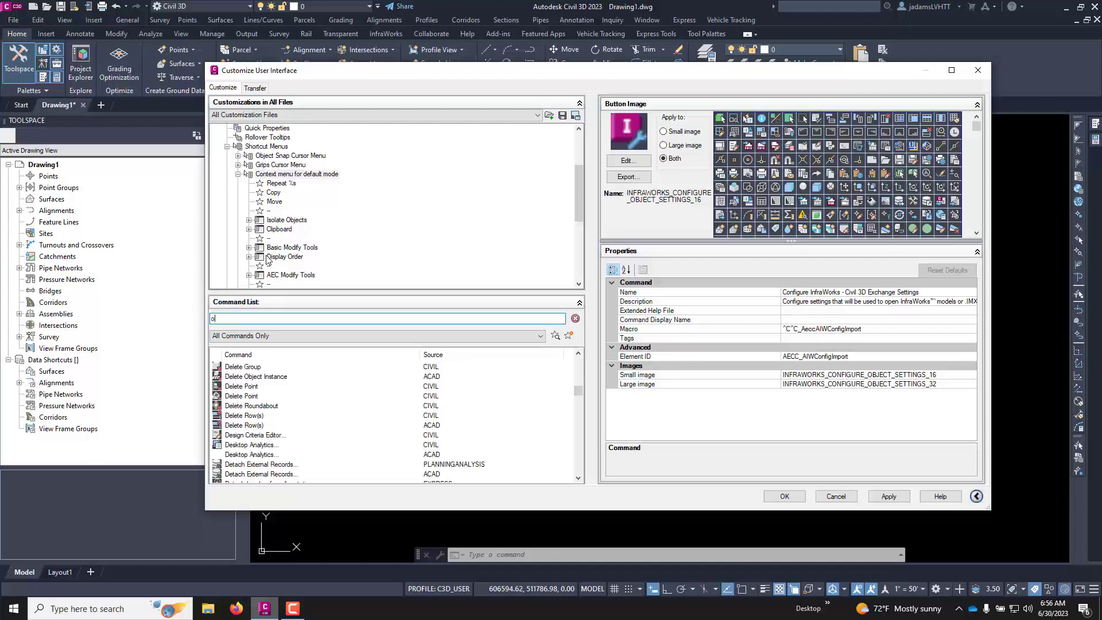
type("ffset")
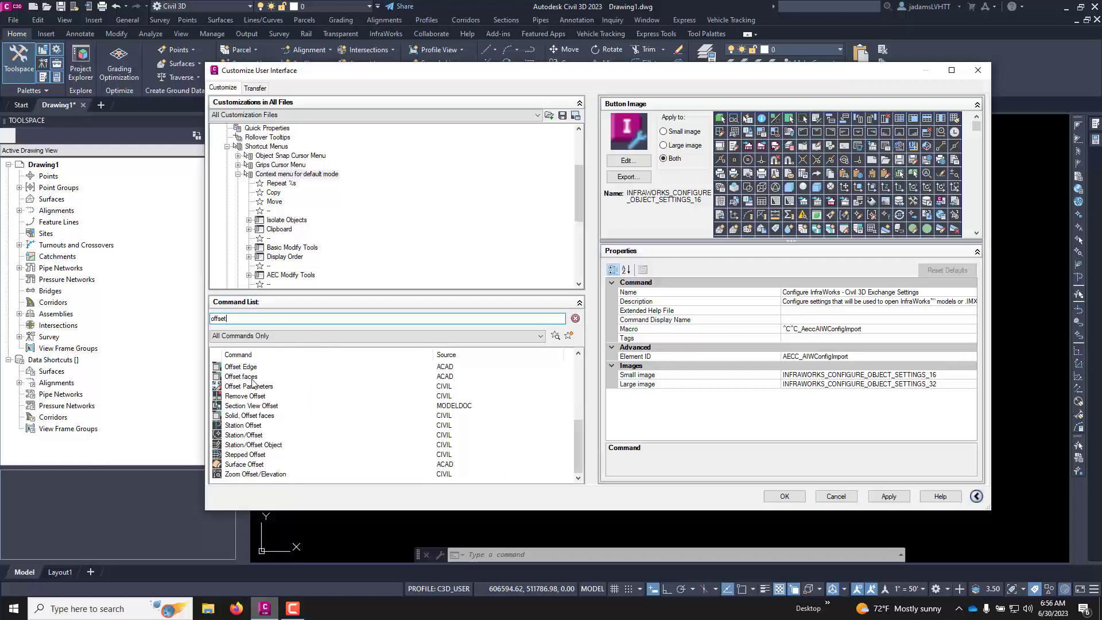
scroll("up", 3)
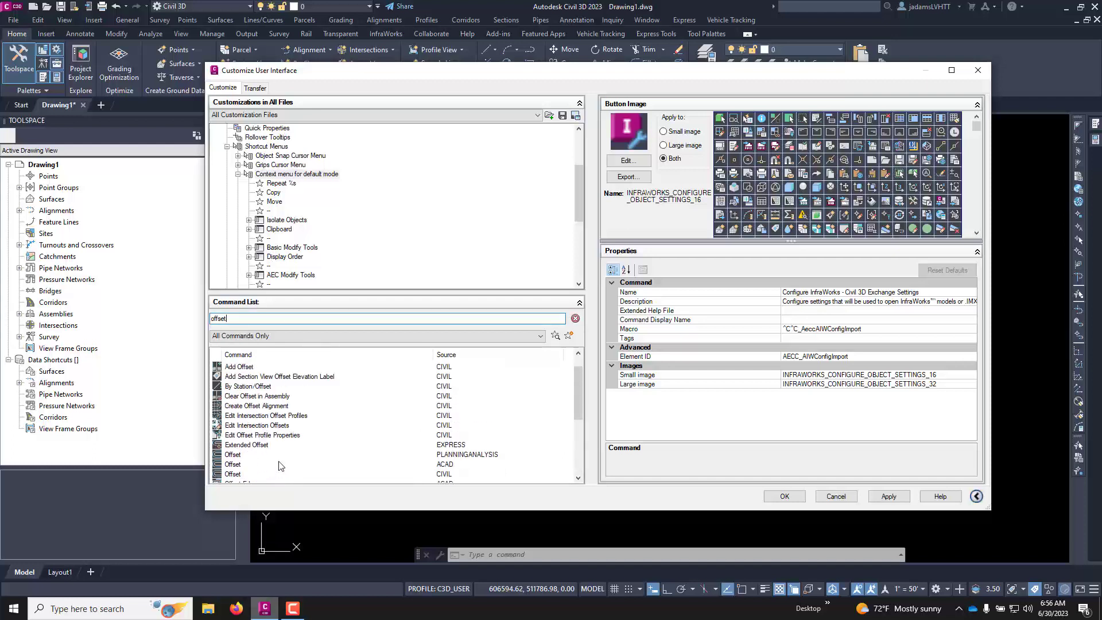
scroll("up", 3)
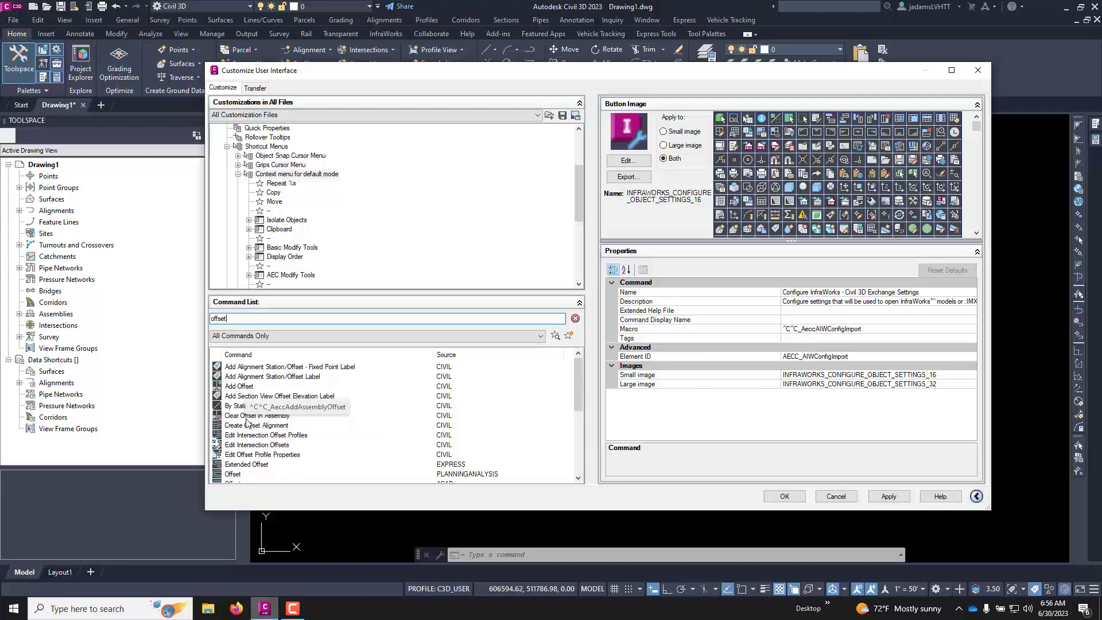
scroll("down", 3)
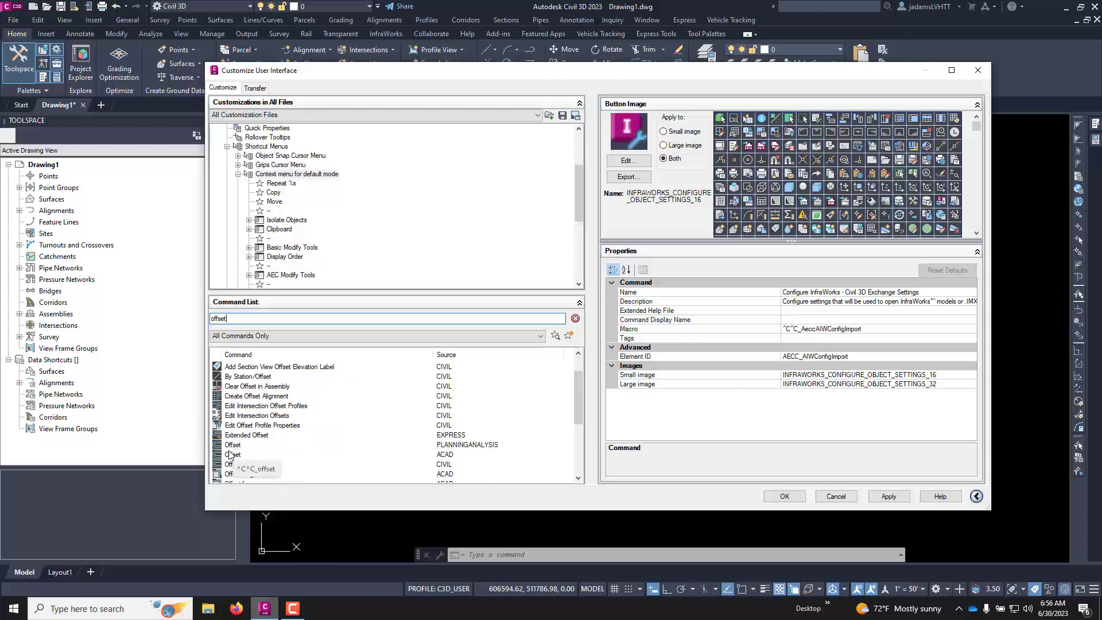
left_click(233, 464)
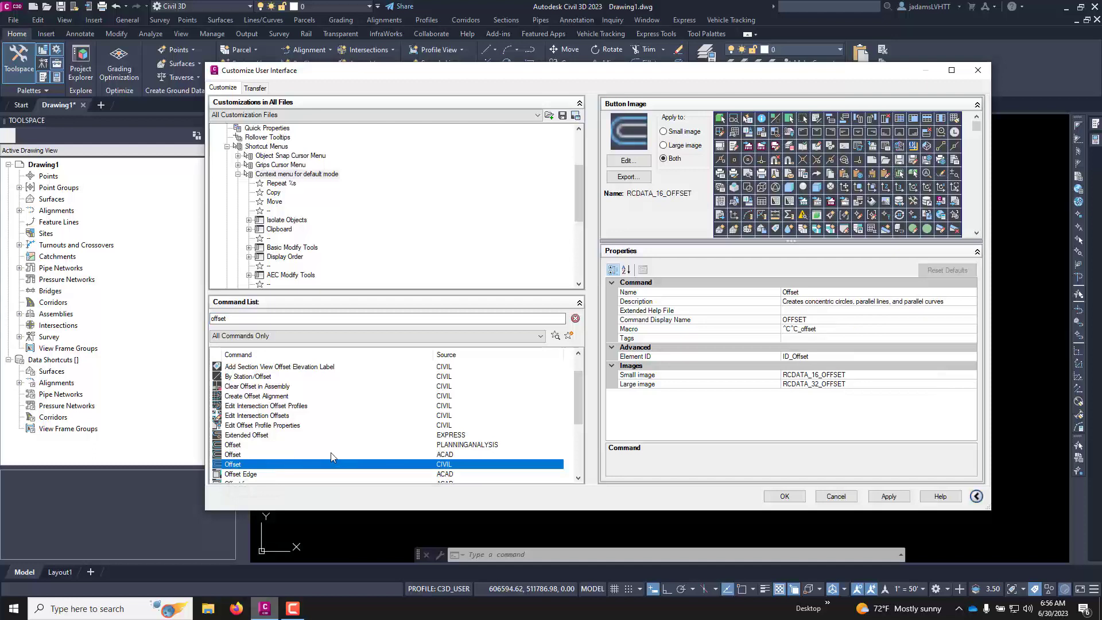
mouse_move(316, 465)
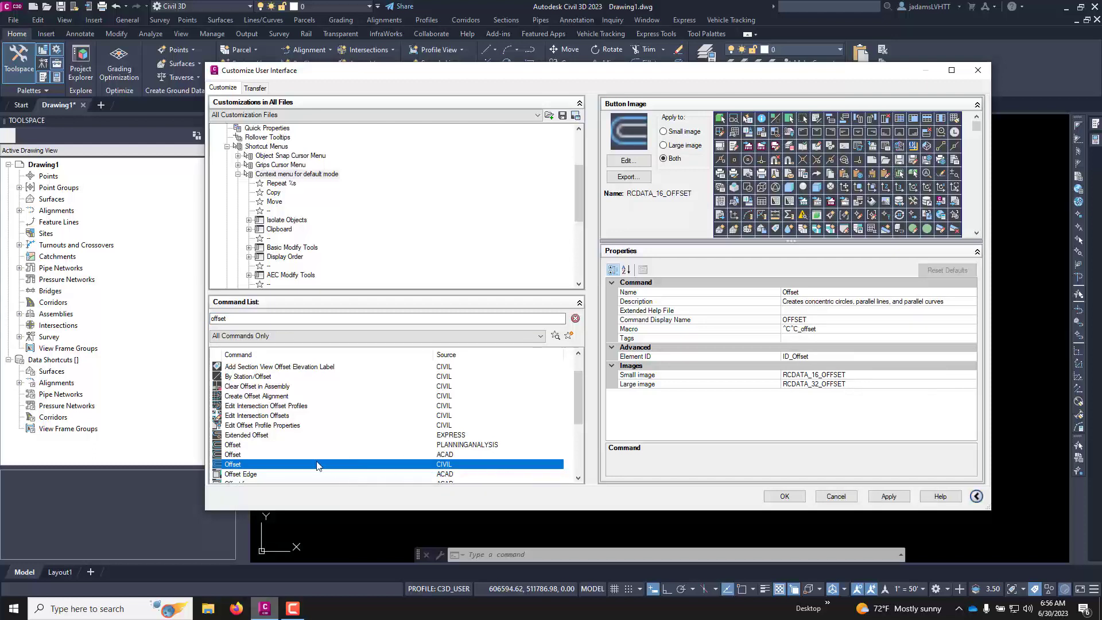
mouse_move(242, 460)
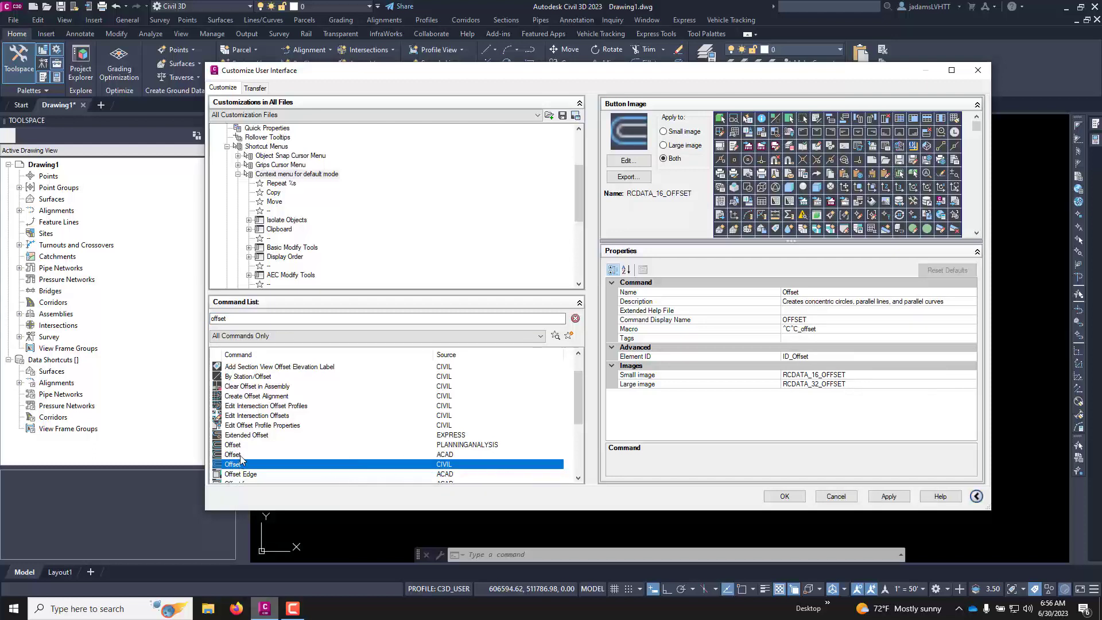
left_click(232, 455)
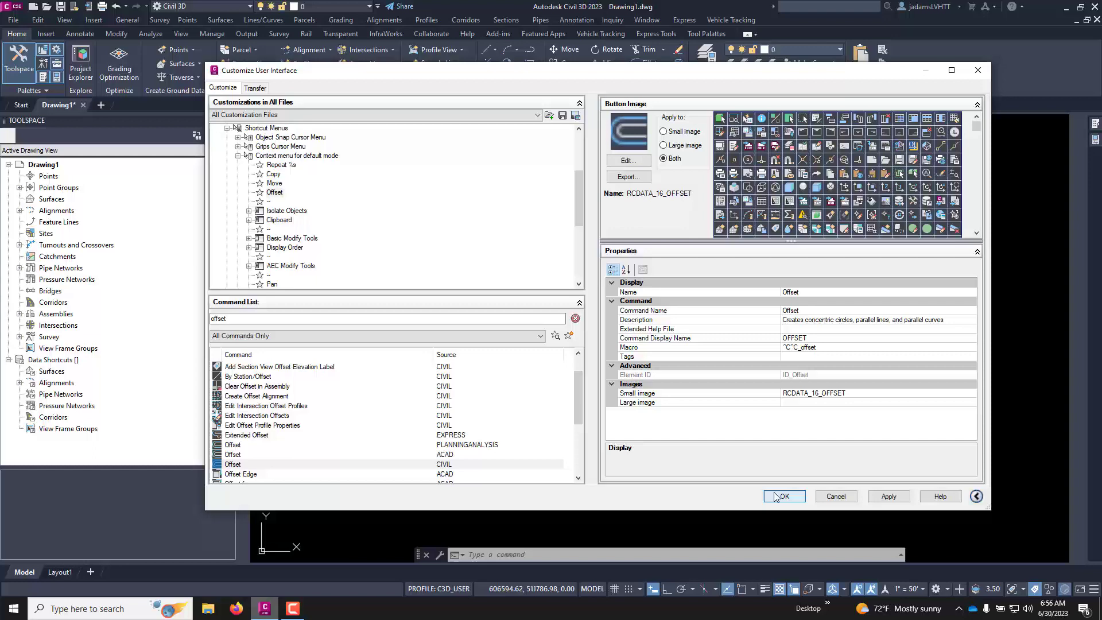
Confirm the customization with OK and return to the drawing with both circles
left_click(782, 496)
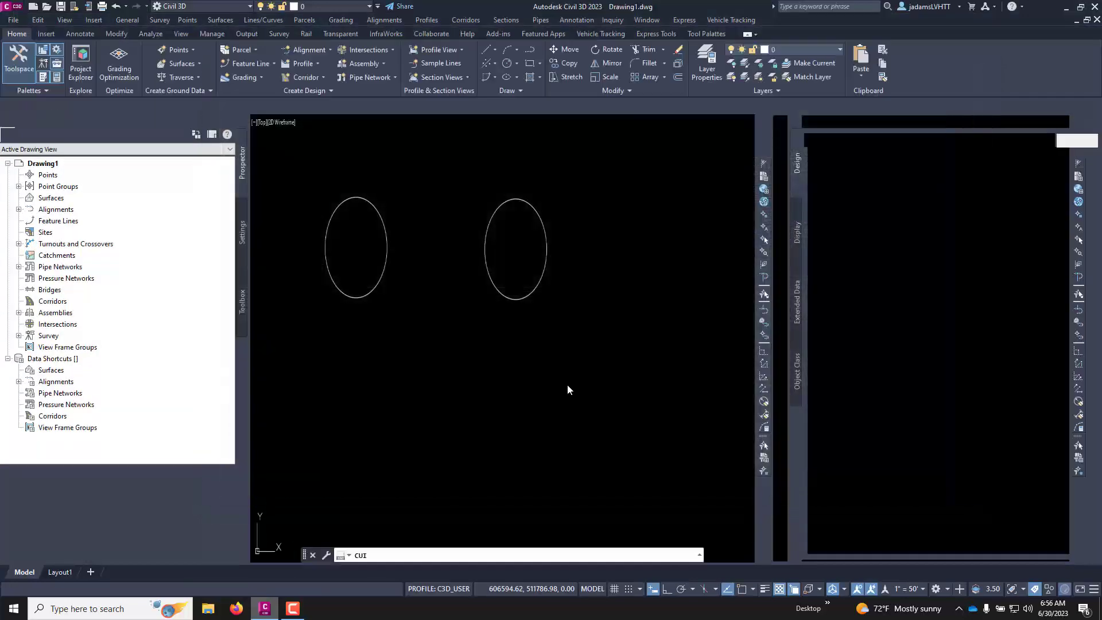
left_click(151, 34)
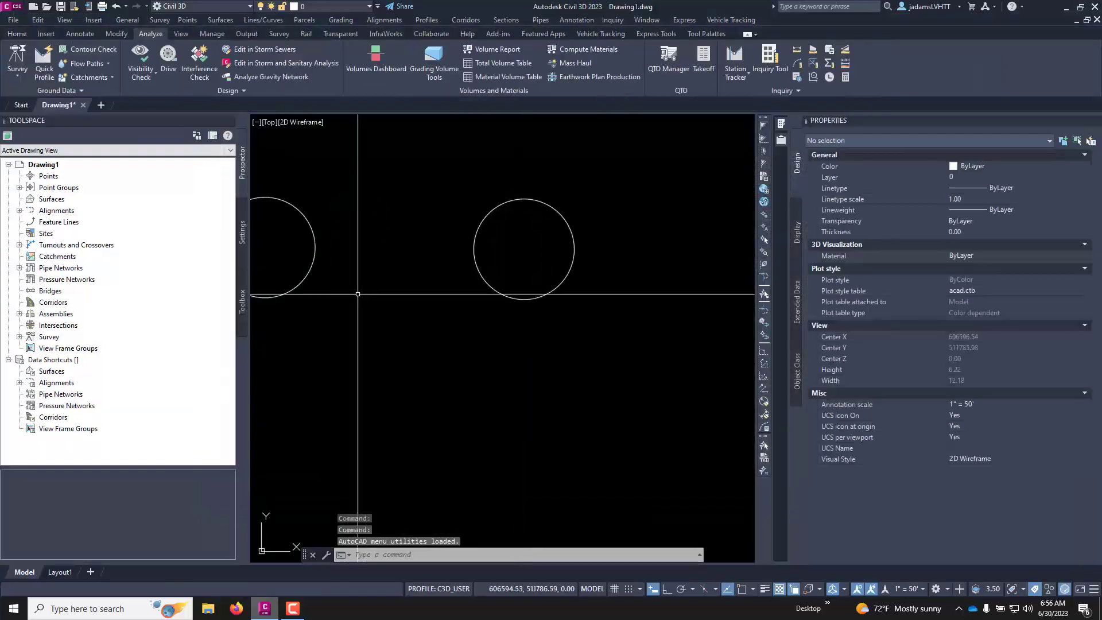
mouse_move(384, 294)
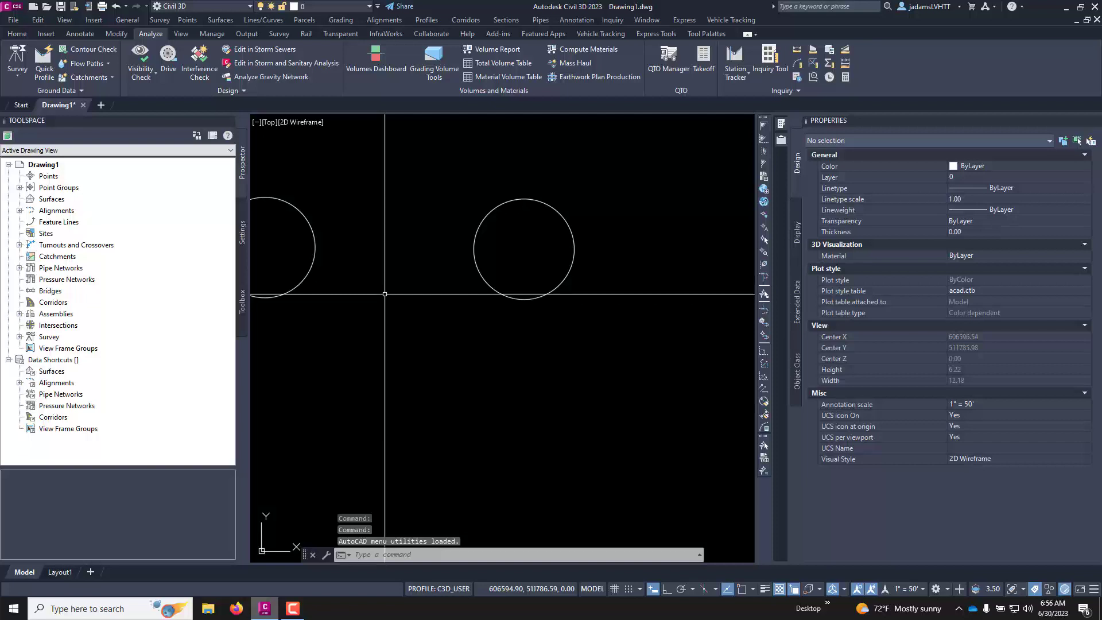
right_click(384, 294)
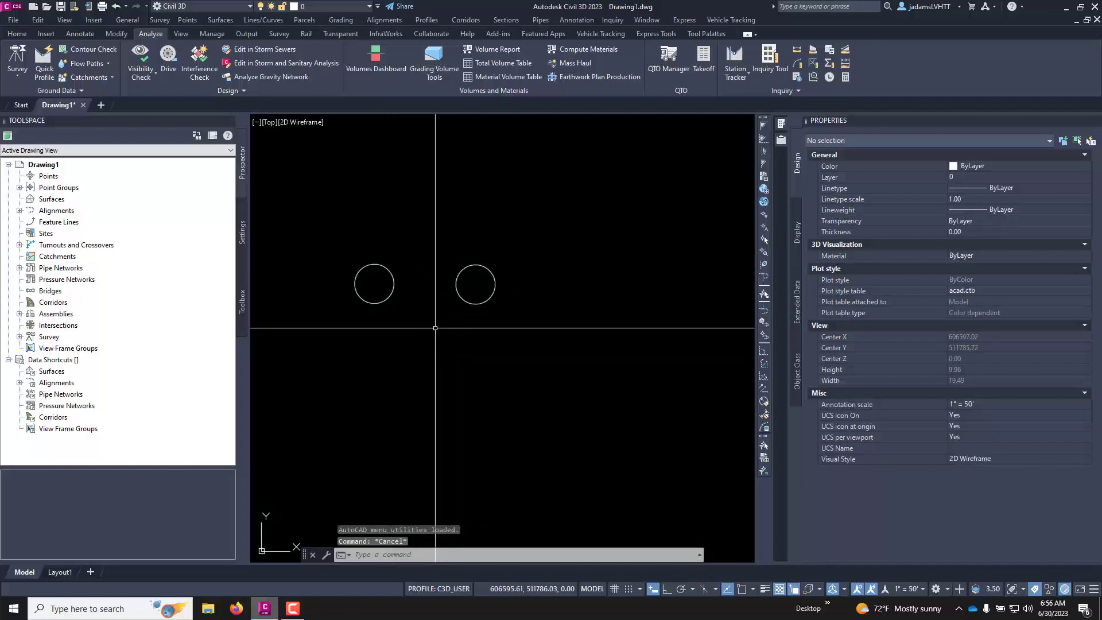
type("P")
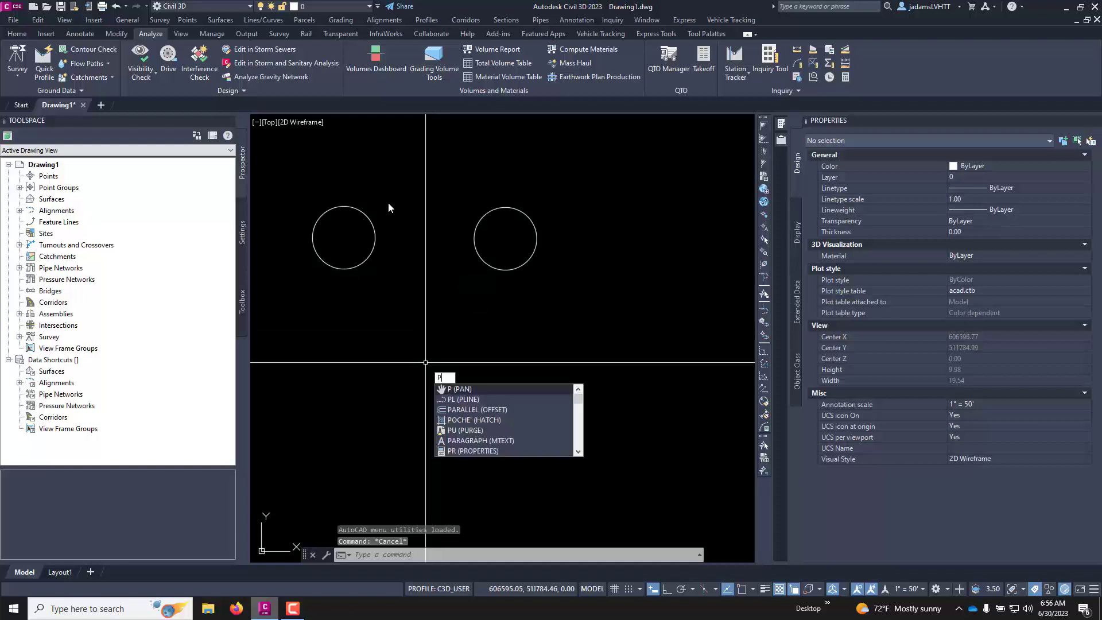
Draw the smile arc below the eyes and start OFFSET for a wider arc
left_click(16, 33)
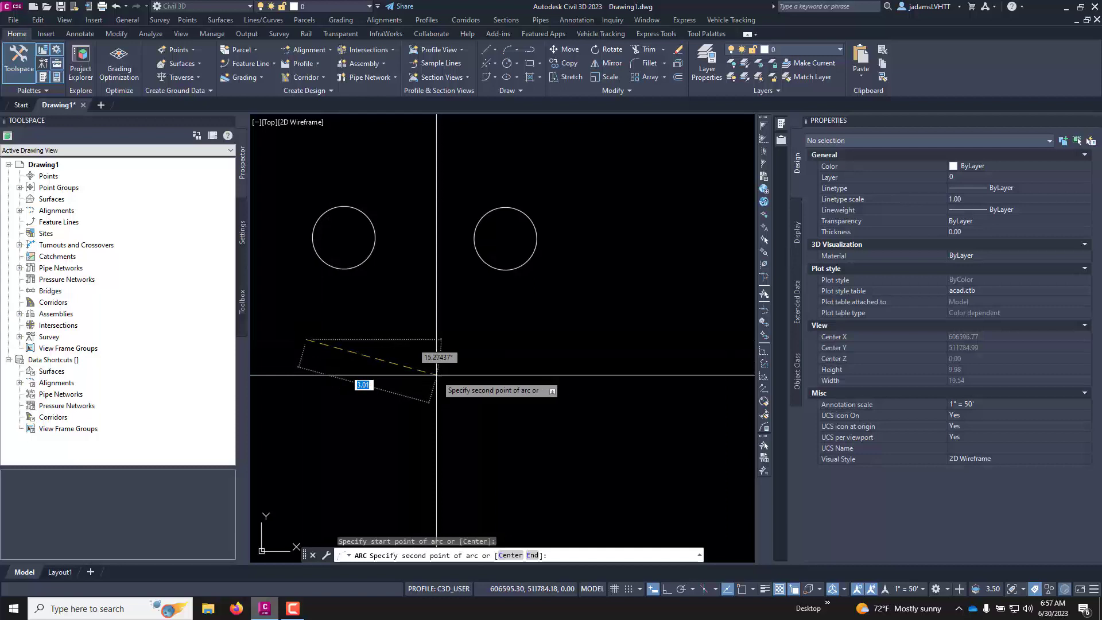
left_click(407, 321)
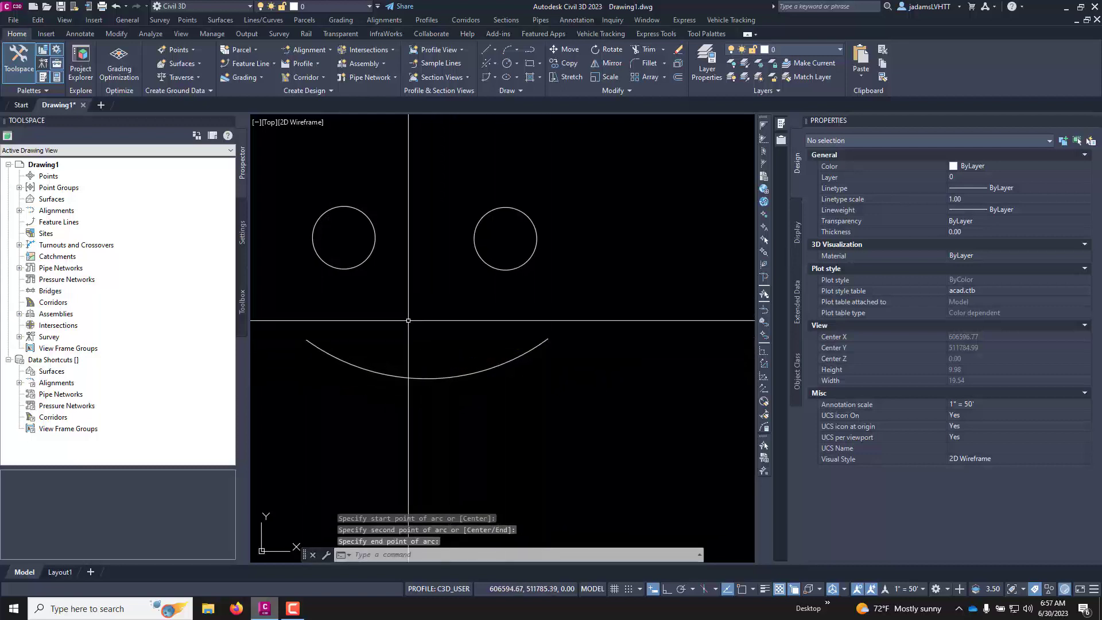
type("OFFSET")
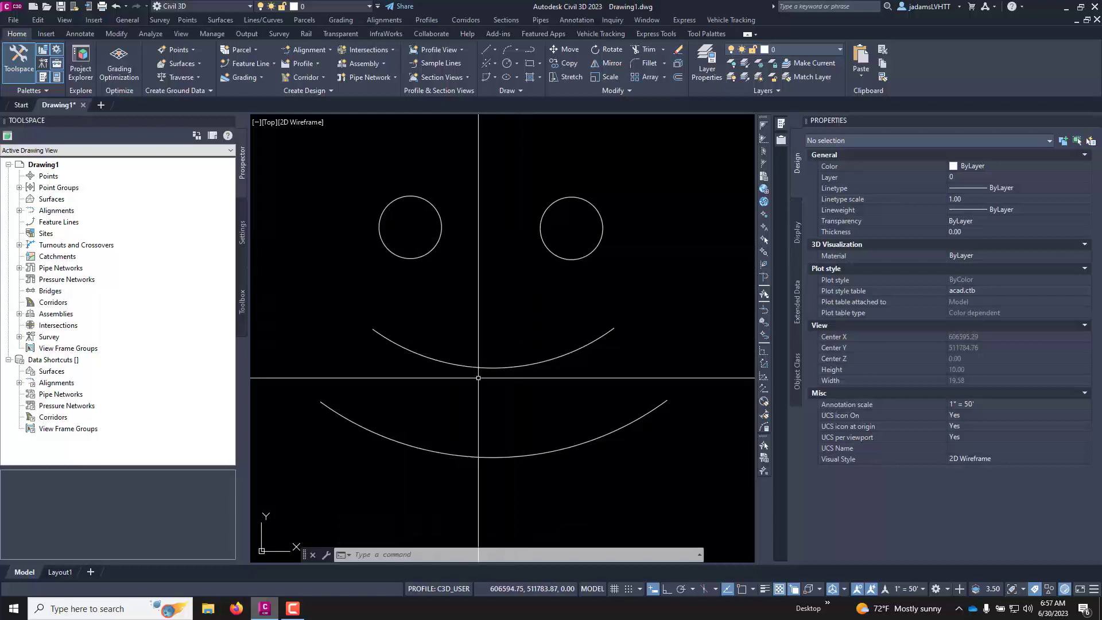
mouse_move(442, 410)
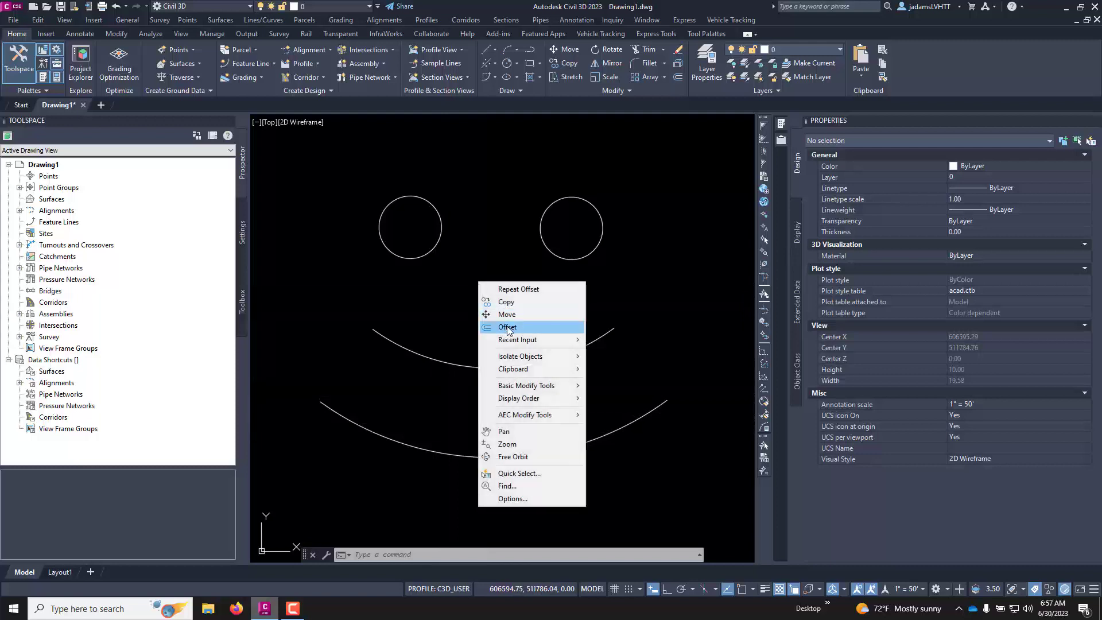
mouse_move(535, 321)
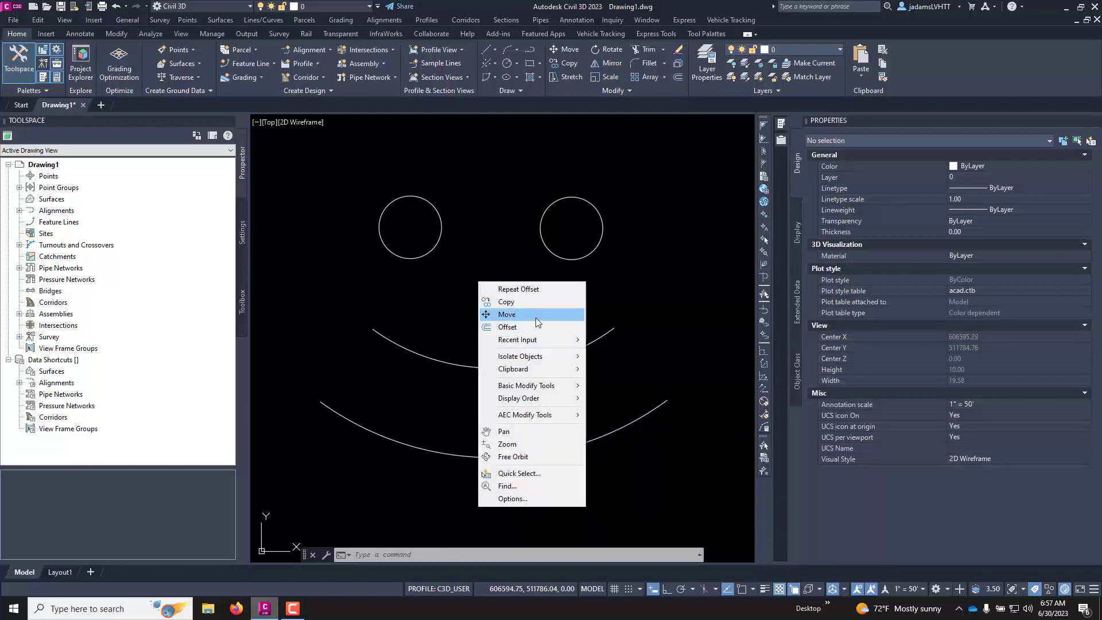
mouse_move(523, 325)
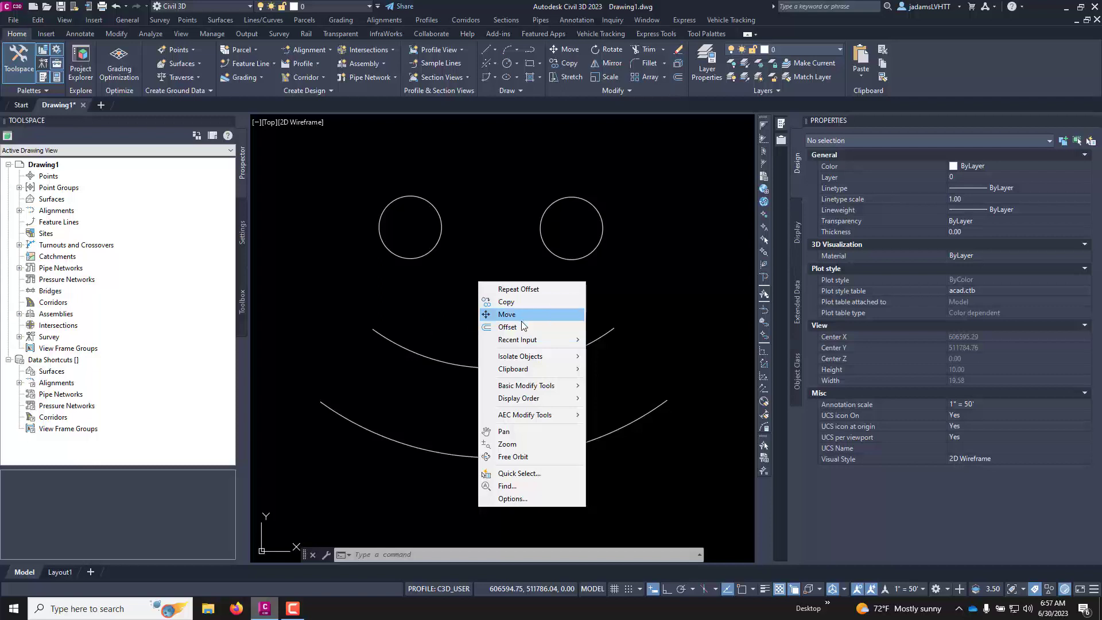
mouse_move(510, 327)
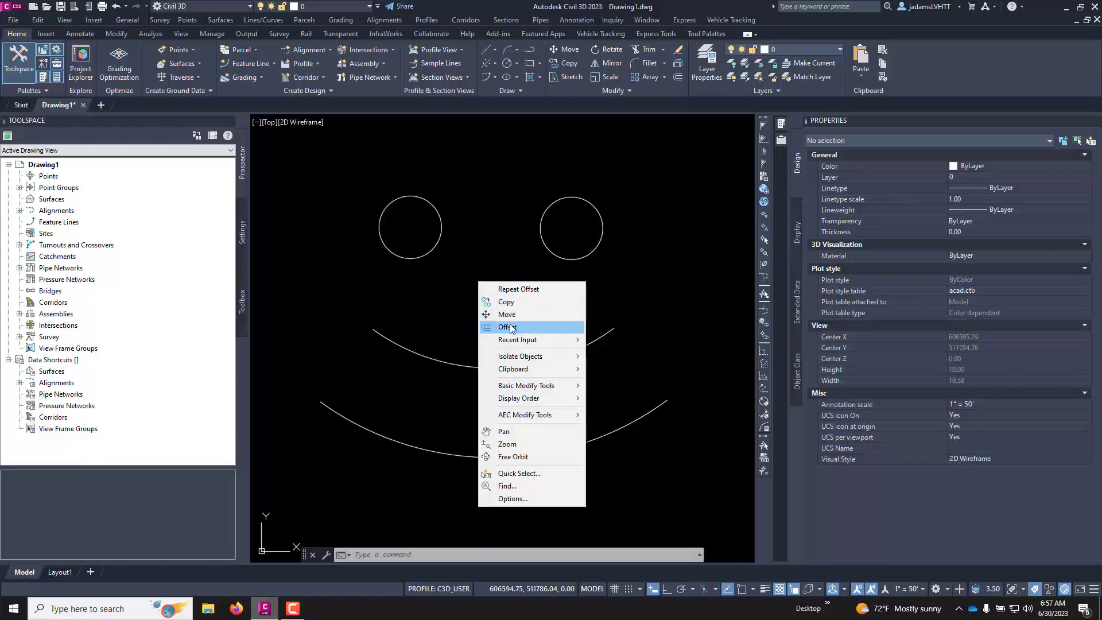
Pick Offset from the drawing's right-click menu to start offsetting
left_click(508, 326)
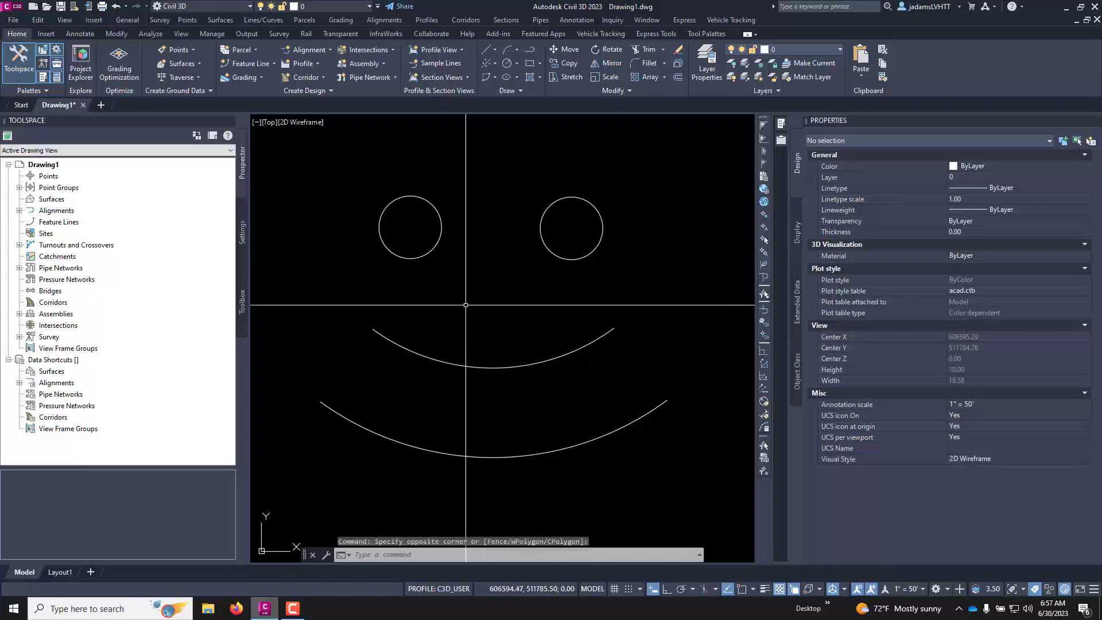